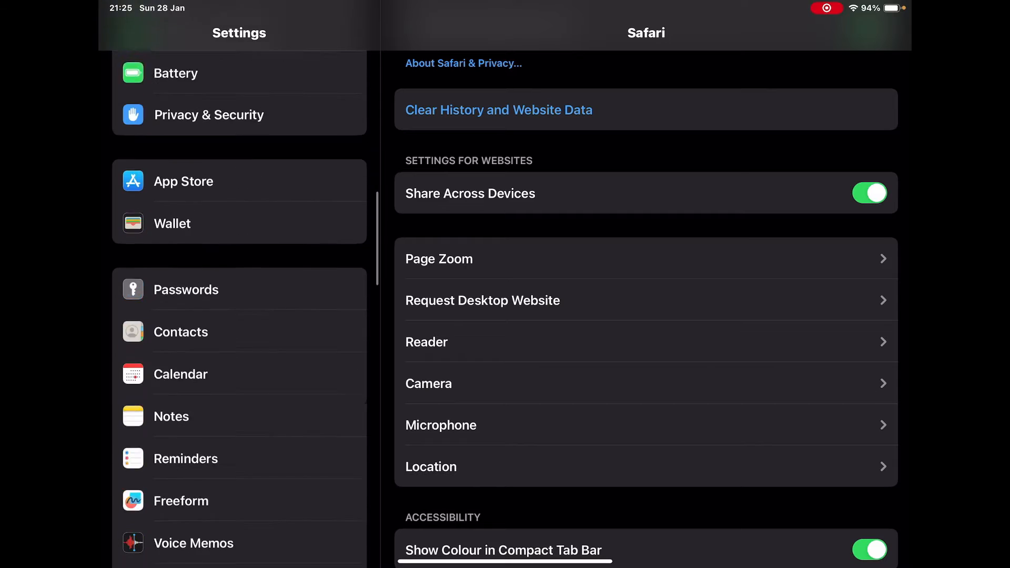
- Toggle Block All Cookies on, then back off so Safari allows cookies
scroll(down, 3)
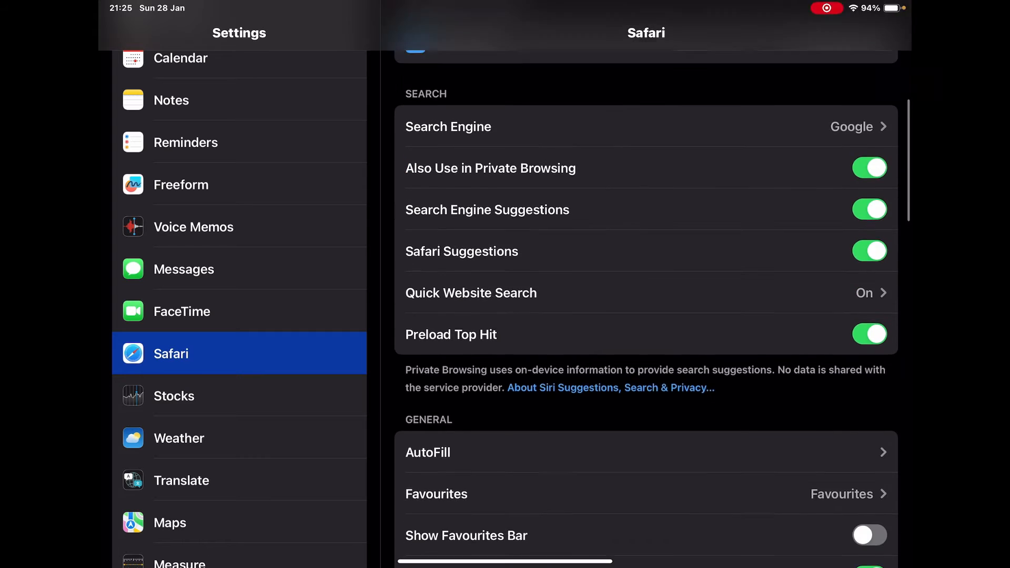
scroll(down, 3)
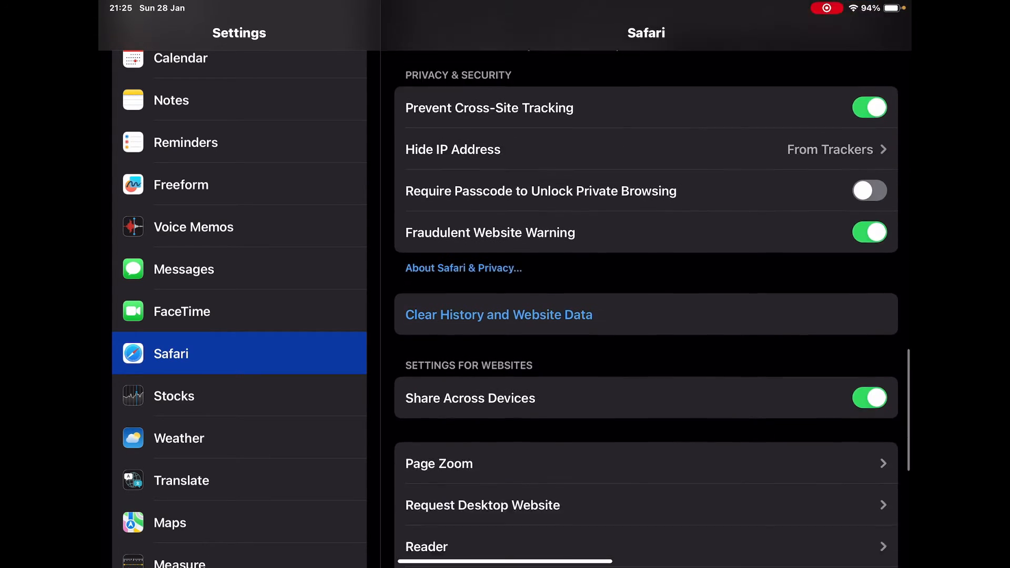
scroll(down, 3)
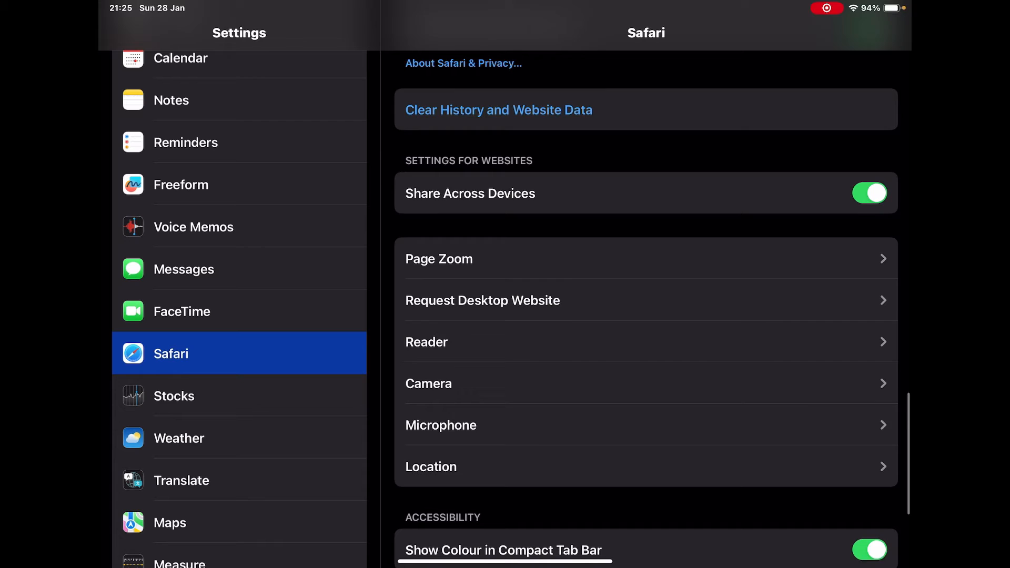
scroll(down, 3)
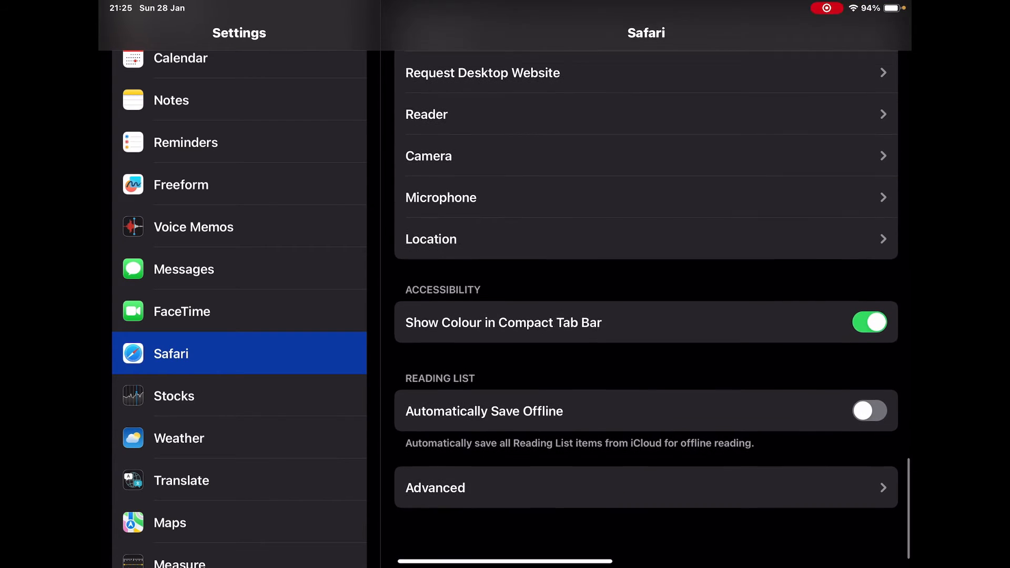
scroll(down, 3)
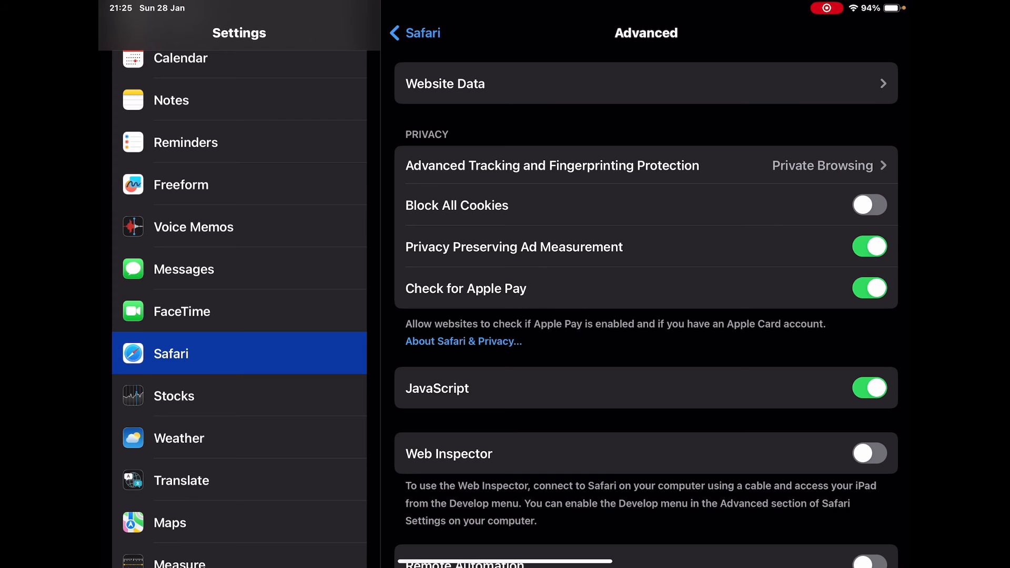
click(869, 205)
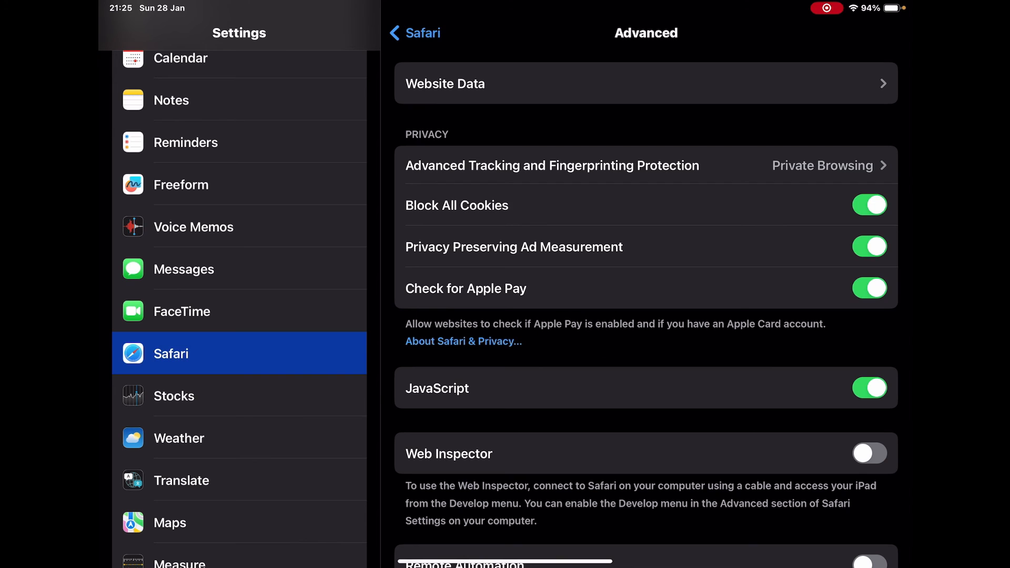
click(869, 205)
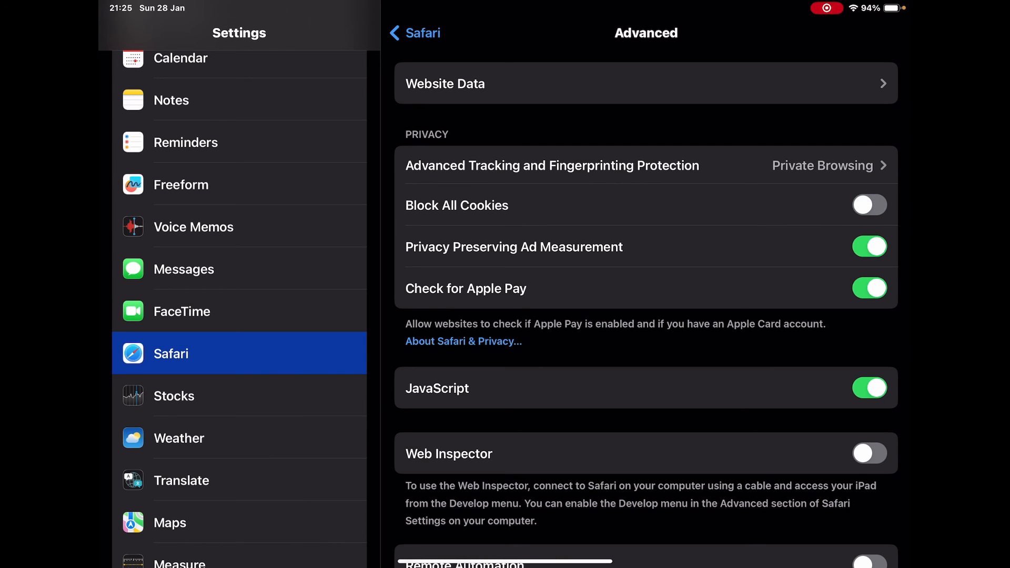